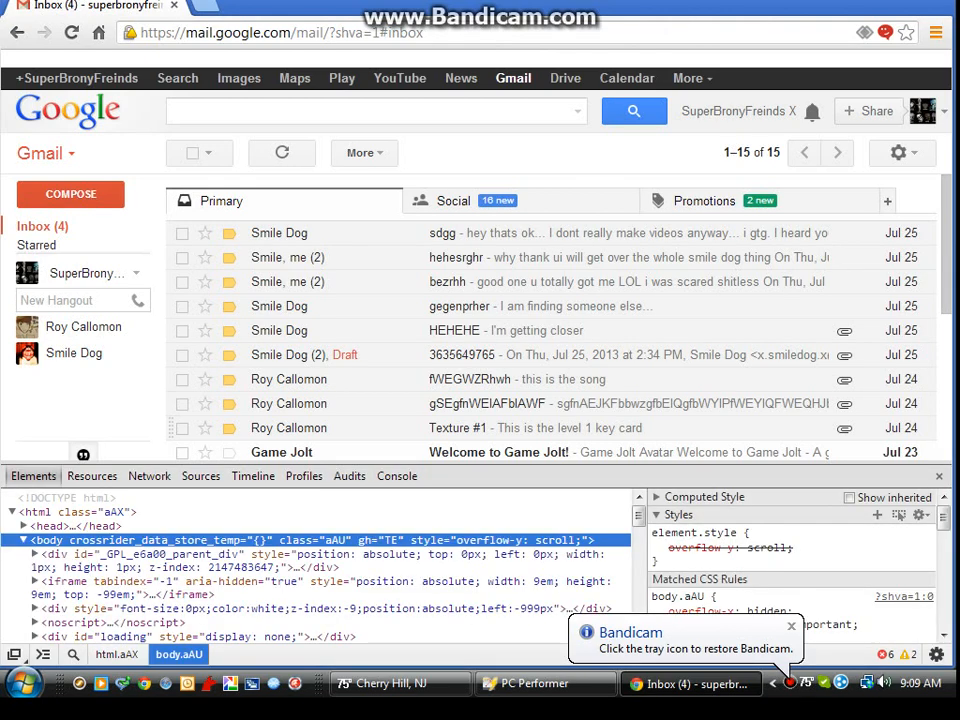
pyautogui.scroll(-3)
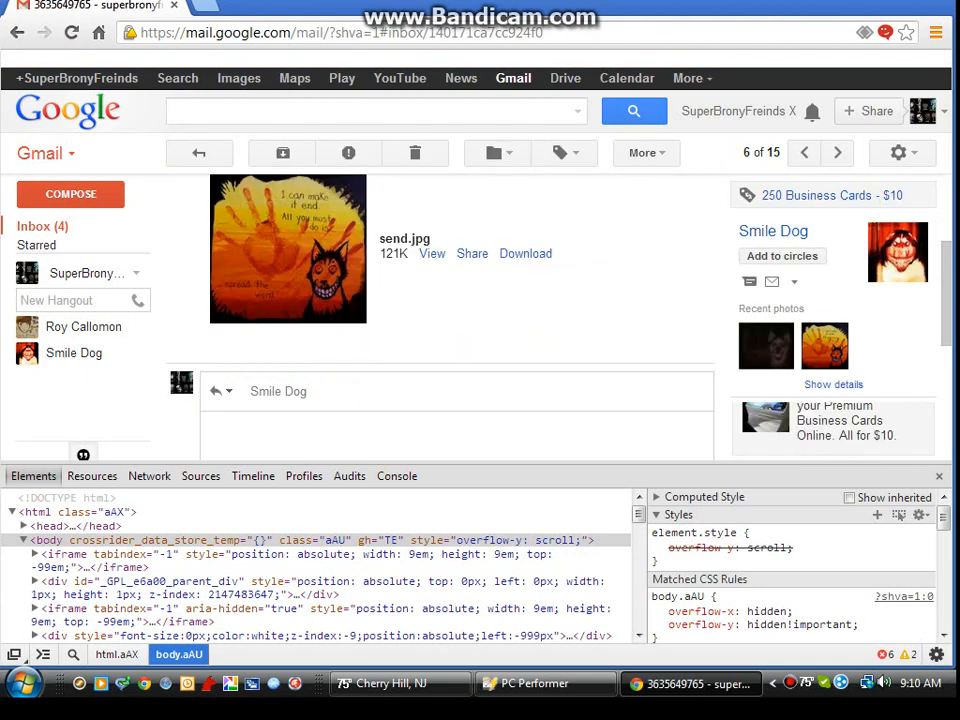
# Open the newer Smile Dog email 'HEHEHE' with the Smile_Dog.jpg attachment
pyautogui.click(288, 390)
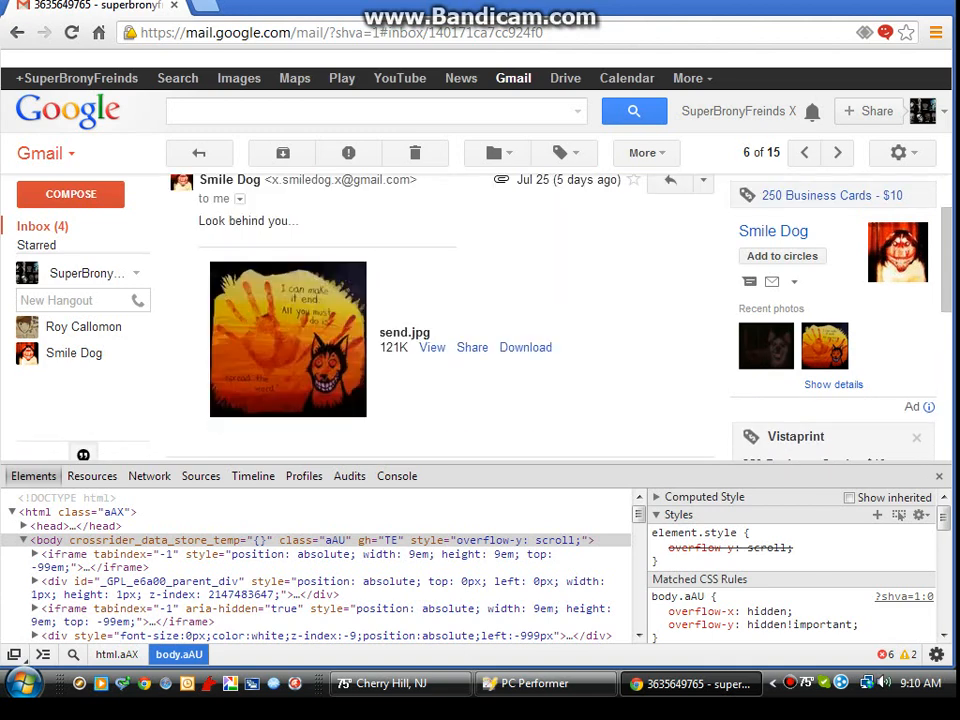
pyautogui.click(668, 181)
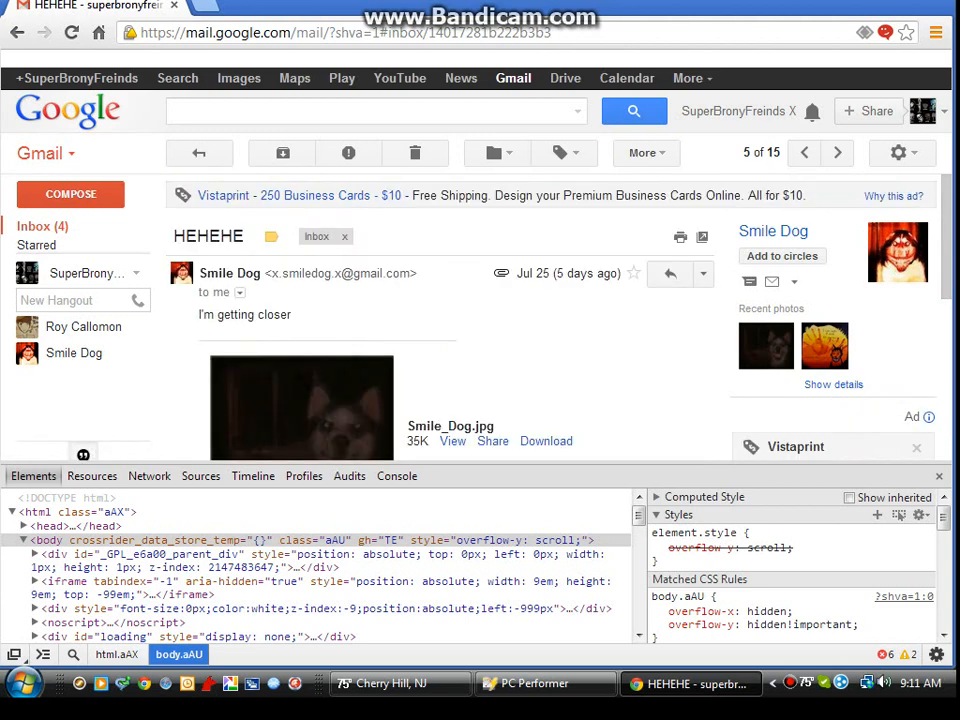
# Scroll through the HEHEHE message to reach the 'gegenprher' email
pyautogui.scroll(-3)
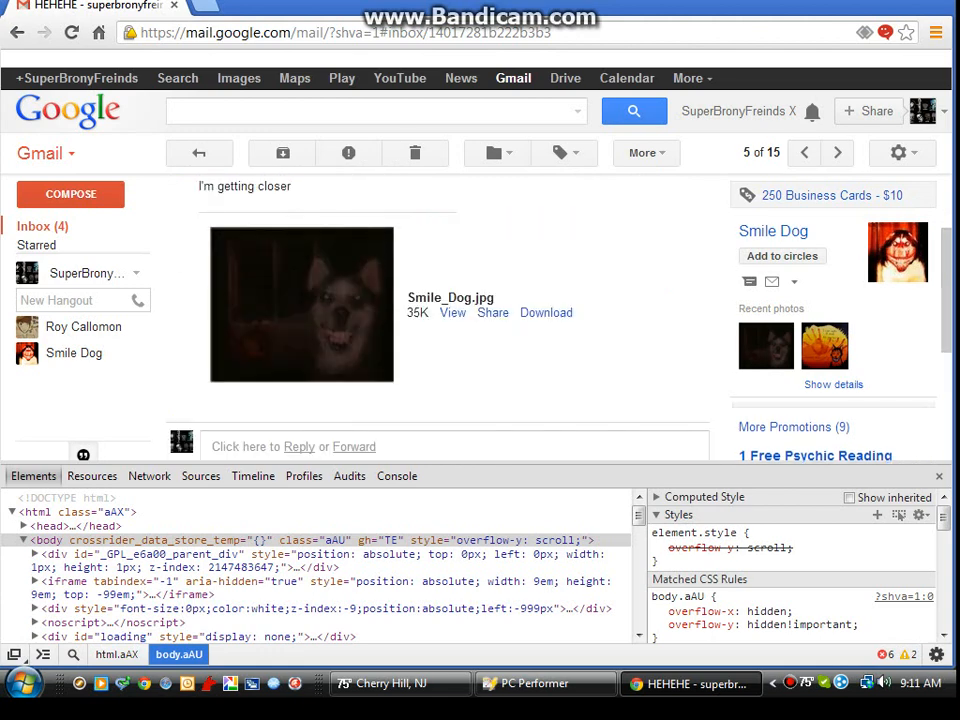
pyautogui.moveTo(301, 304)
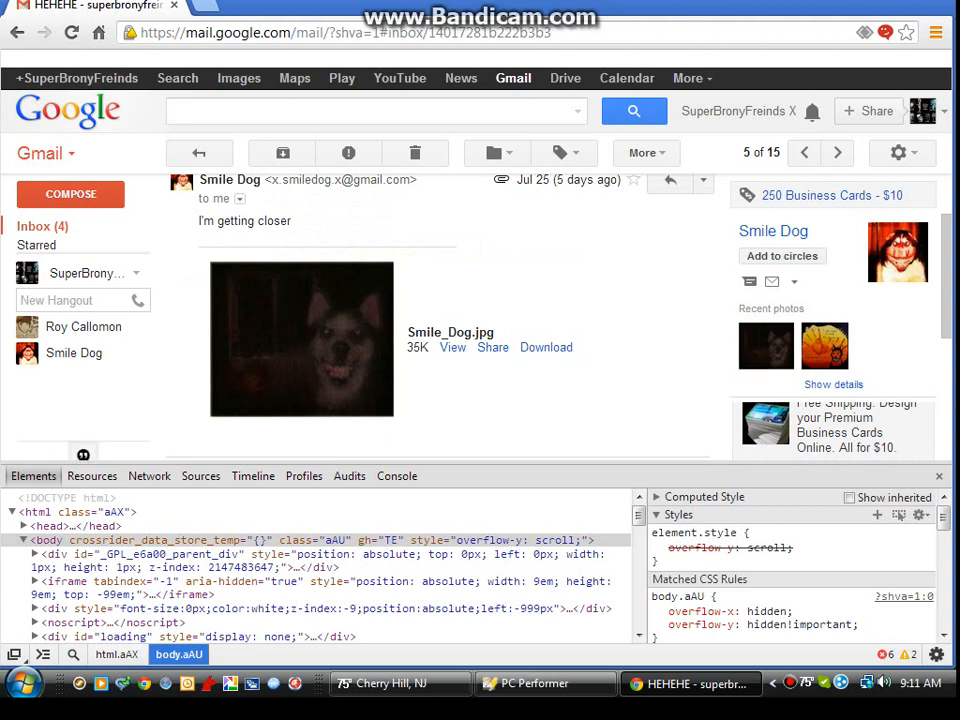
pyautogui.scroll(-3)
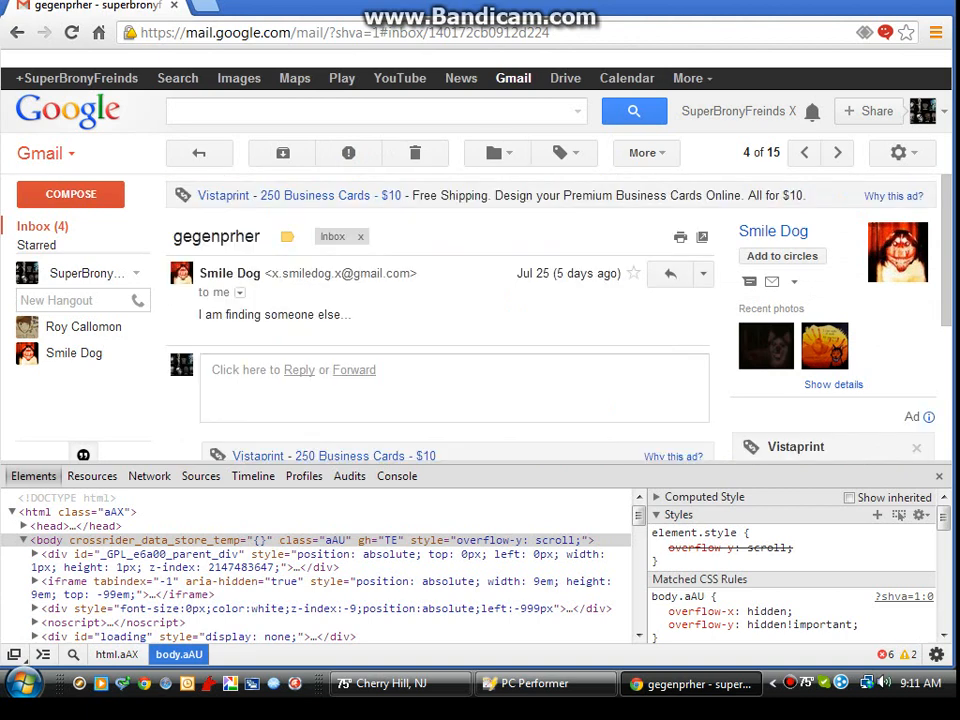
# Open and scroll through the 'hehesrghr' reply conversation
pyautogui.scroll(-3)
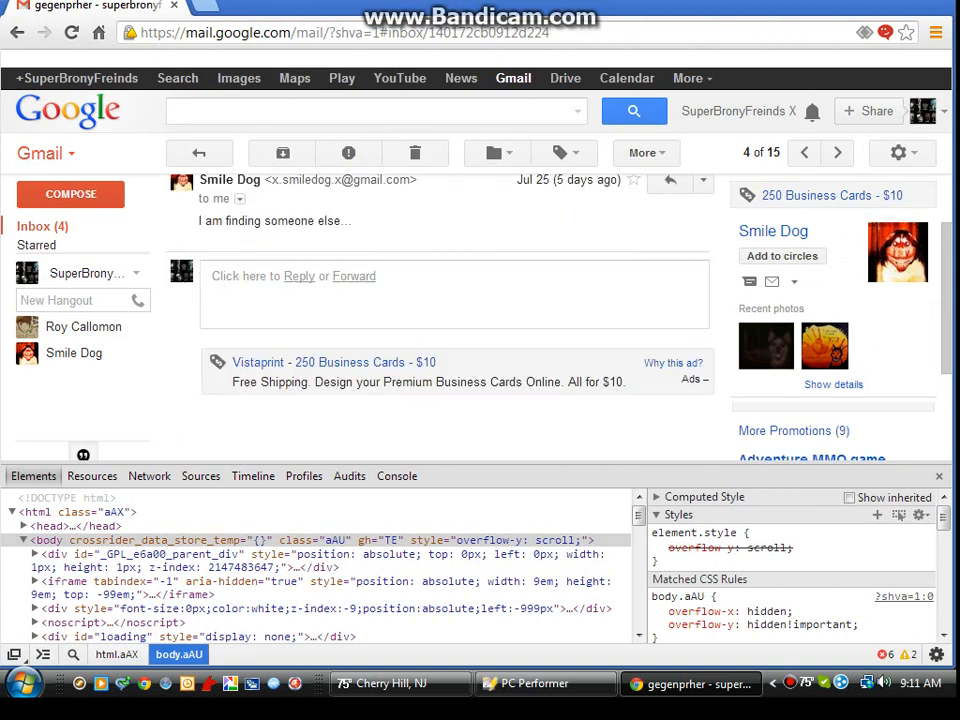
pyautogui.click(198, 152)
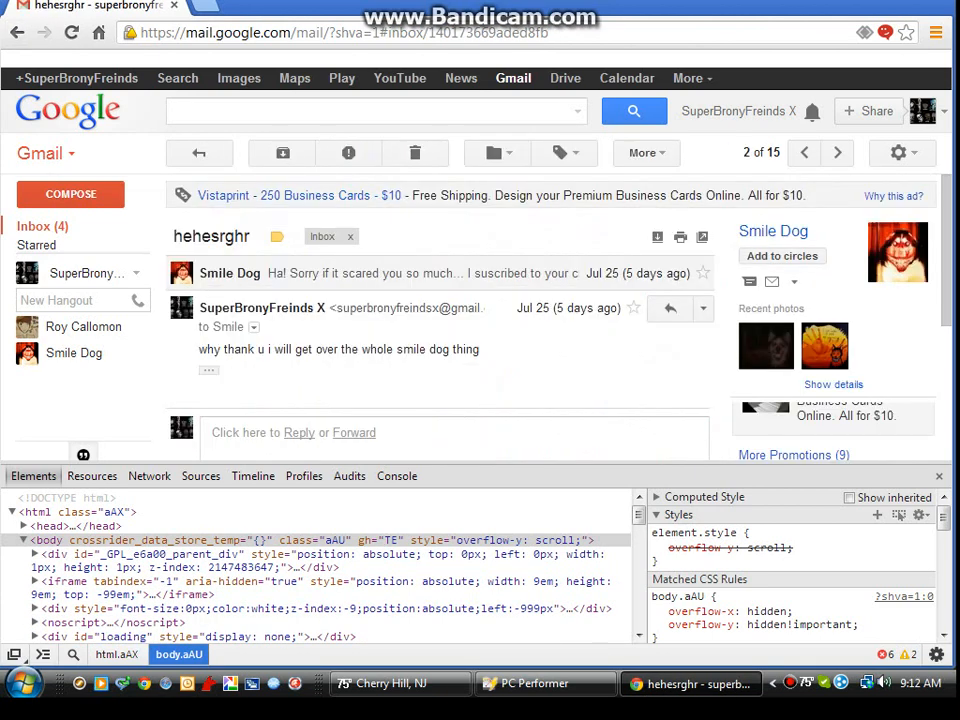
pyautogui.scroll(-3)
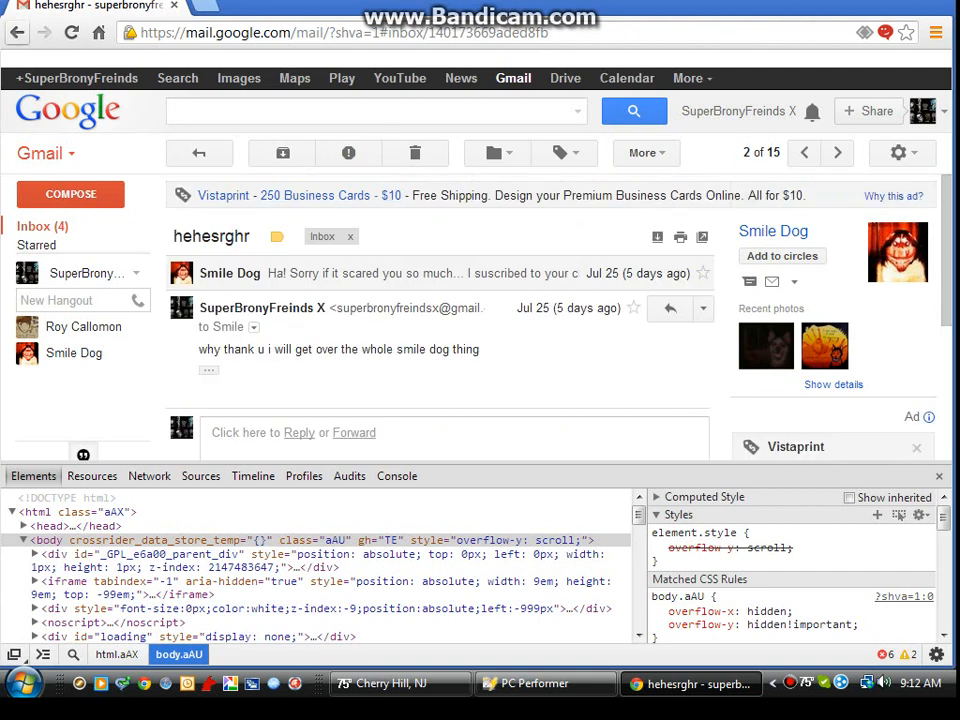
# View the 'bezrhh' conversation, then reopen 'hehesrghr' from the inbox
pyautogui.click(17, 33)
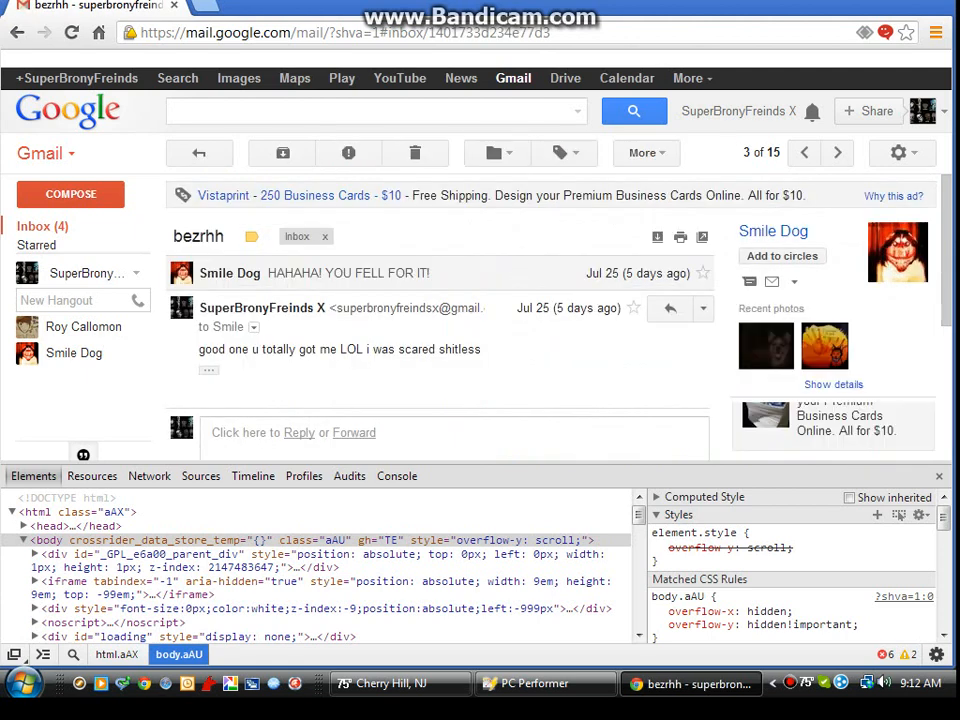
pyautogui.click(198, 152)
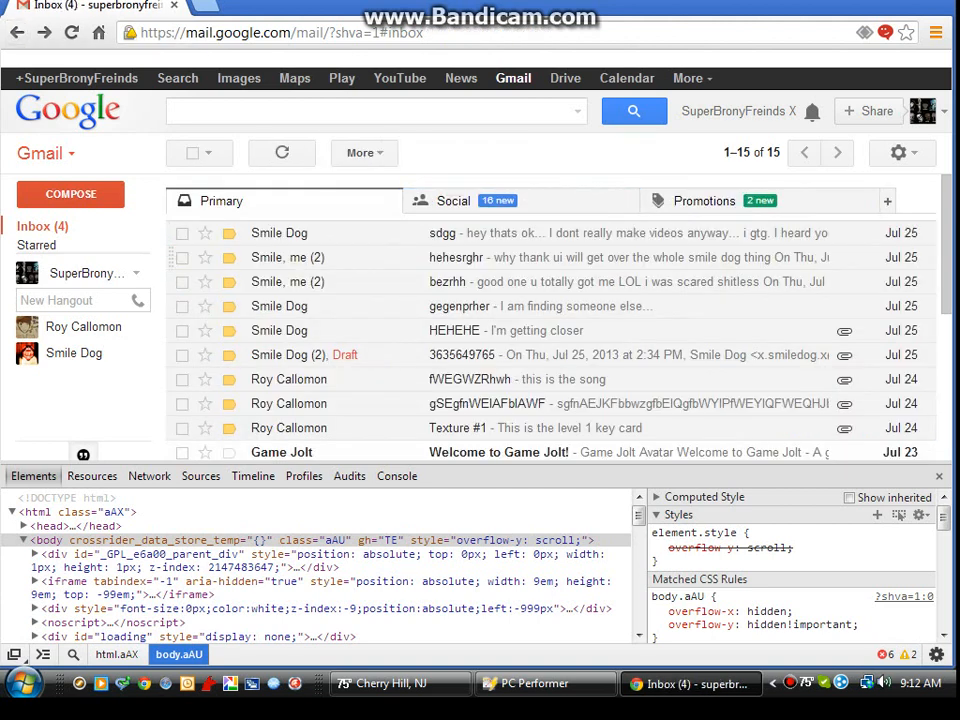
pyautogui.click(288, 257)
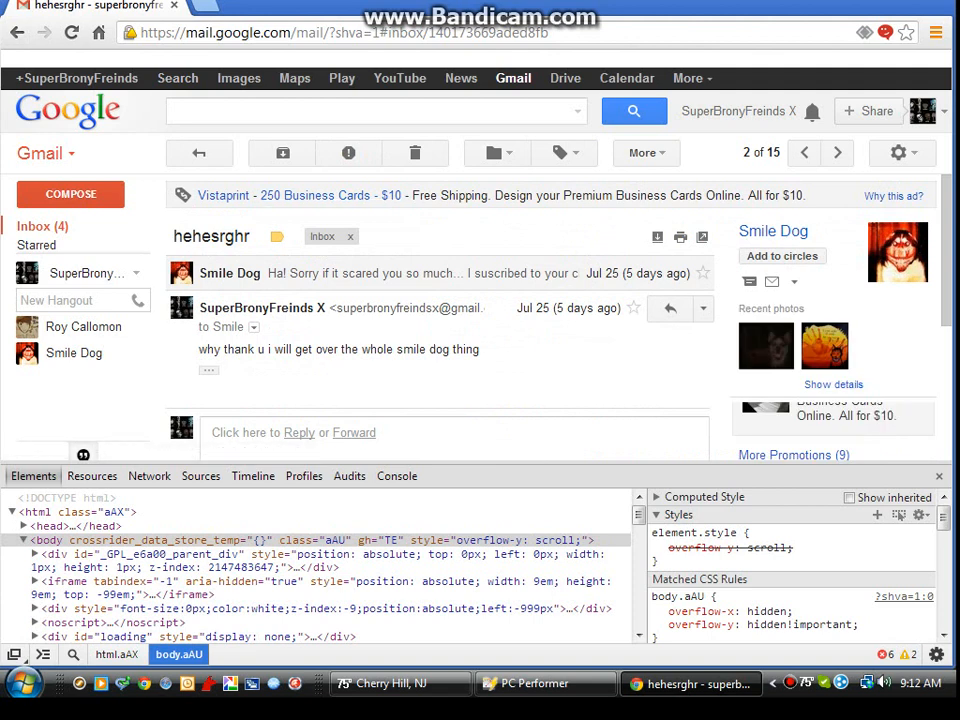
# Scroll to the end of the hehesrghr thread and go back to the Primary inbox
pyautogui.scroll(-3)
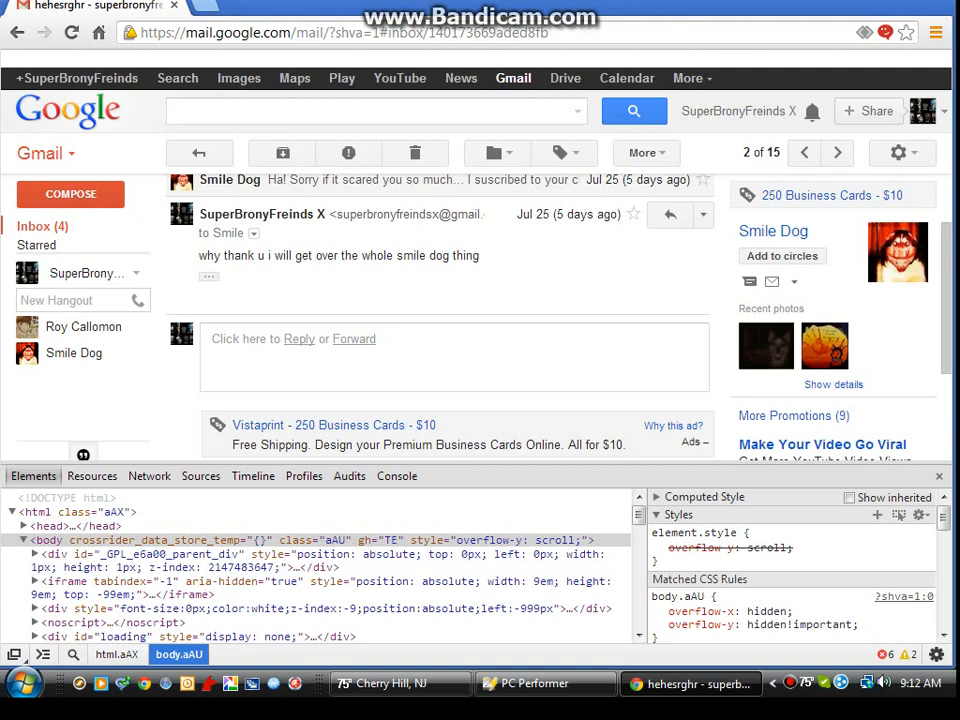
pyautogui.click(198, 152)
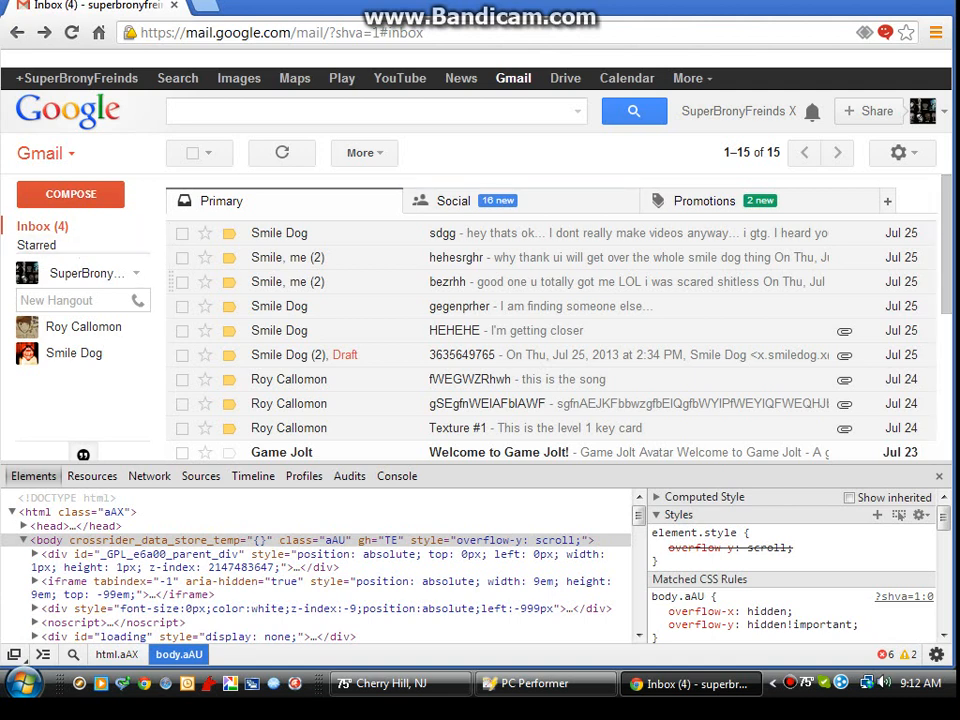
# Browse the inbox list, then launch YouTube's What to watch feed in a new tab
pyautogui.scroll(-3)
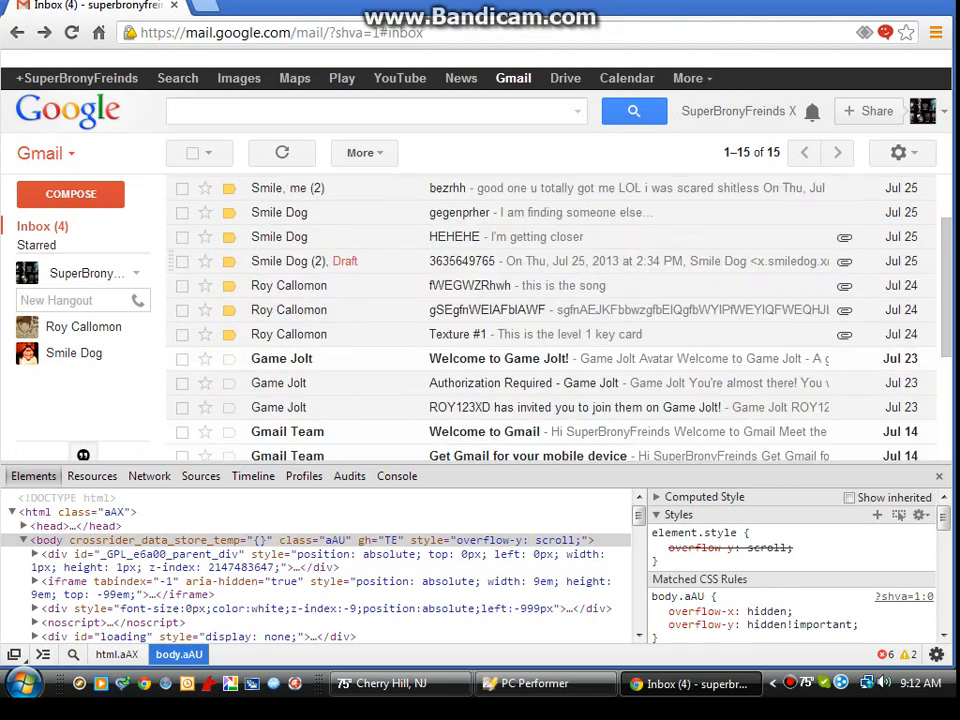
pyautogui.scroll(-3)
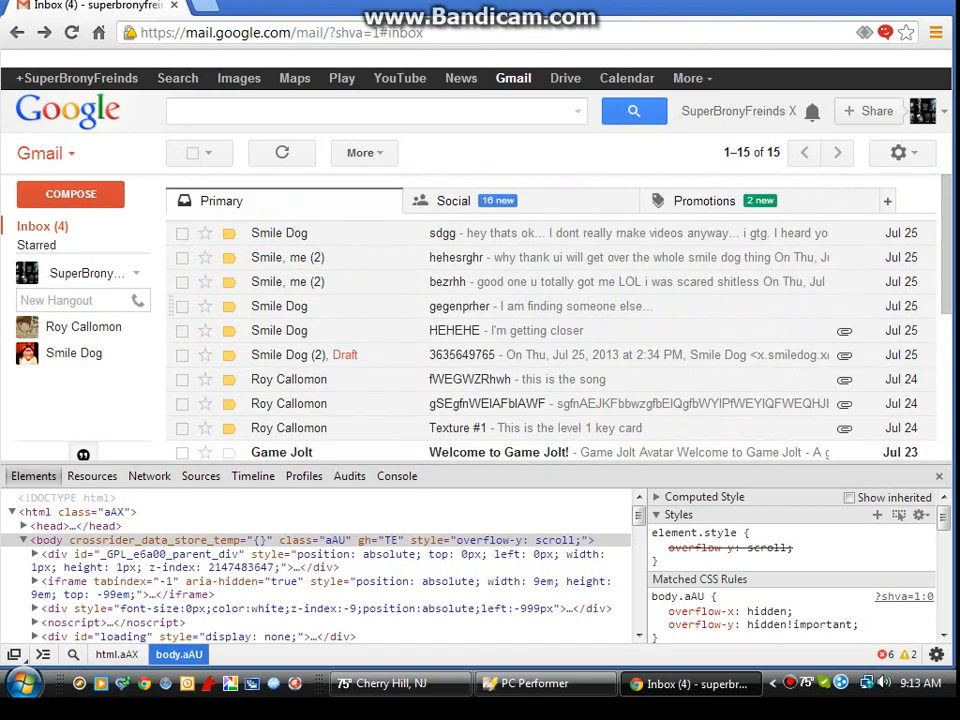
pyautogui.scroll(-3)
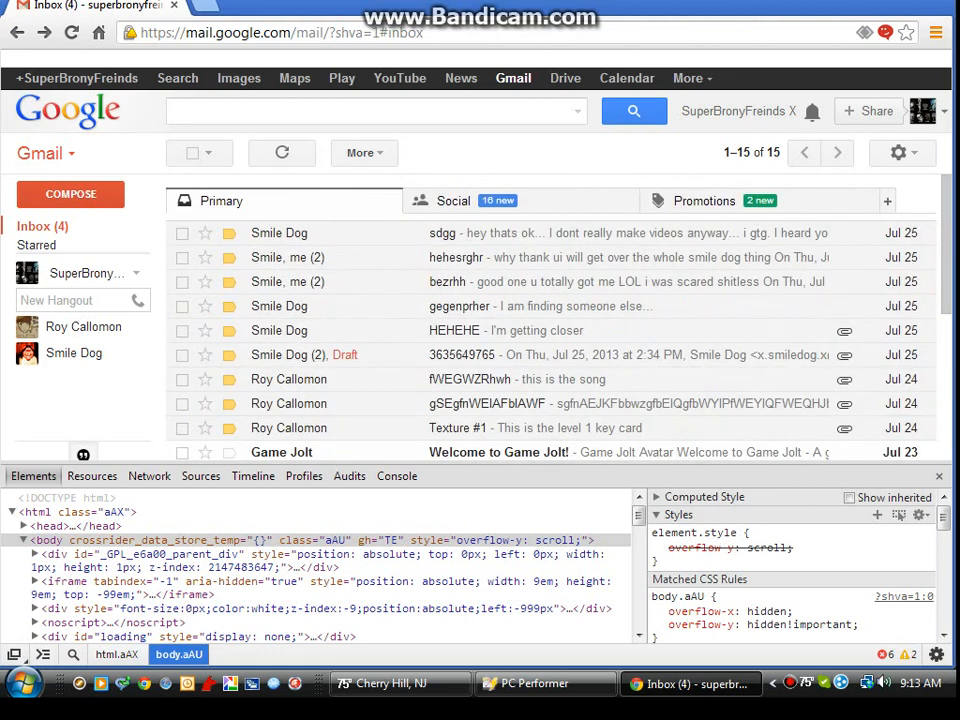
pyautogui.click(924, 111)
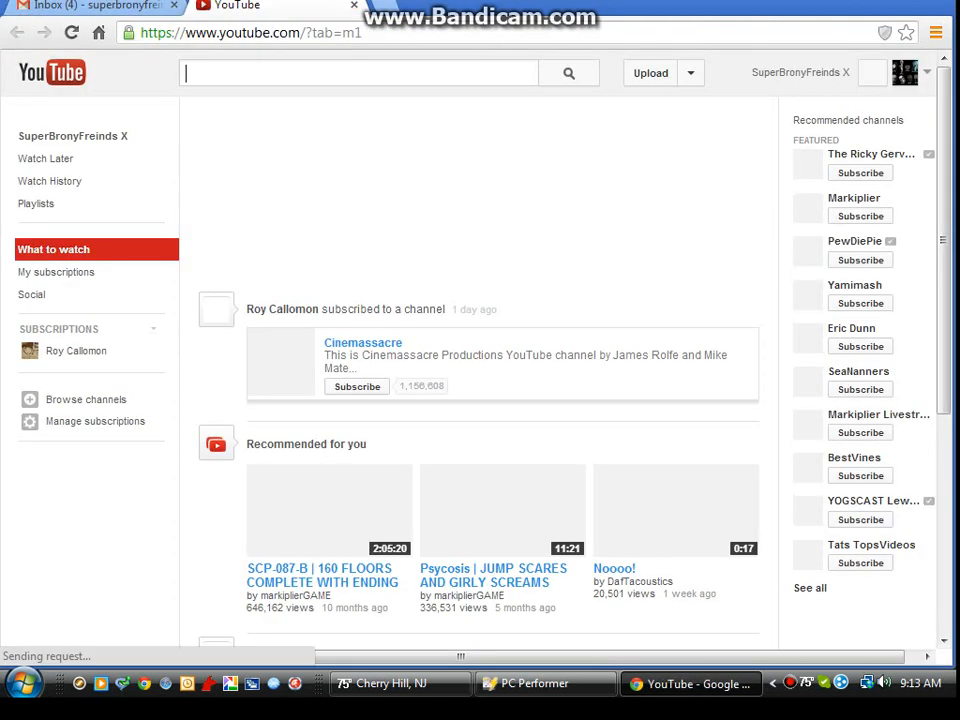
# Browse your YouTube channel's recent and popular uploads, then scroll Gmail to the oldest messages
pyautogui.click(71, 33)
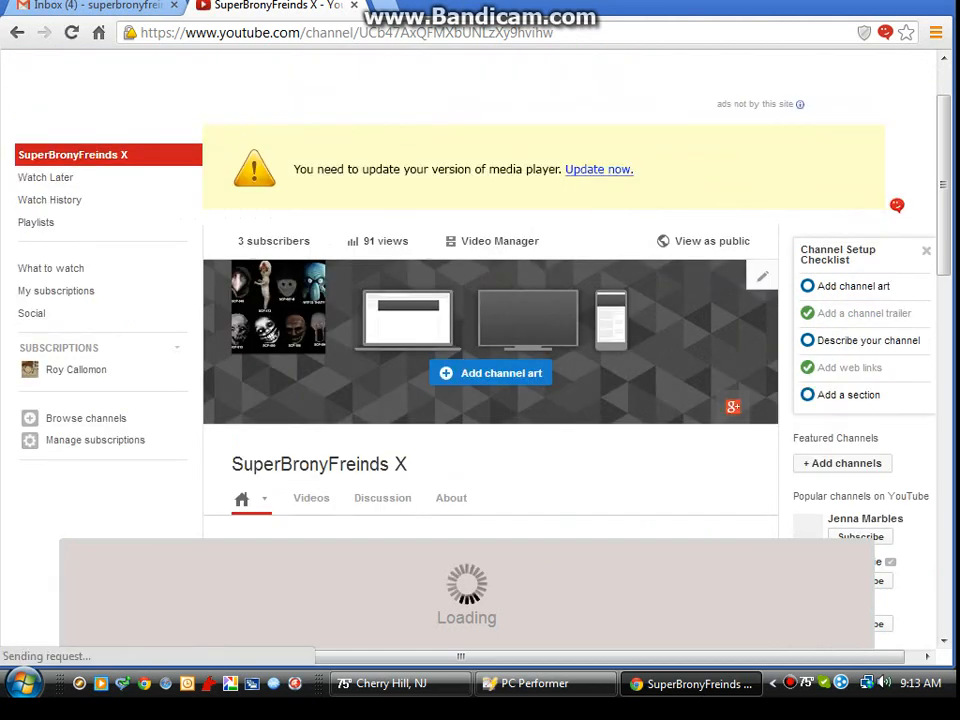
pyautogui.scroll(-3)
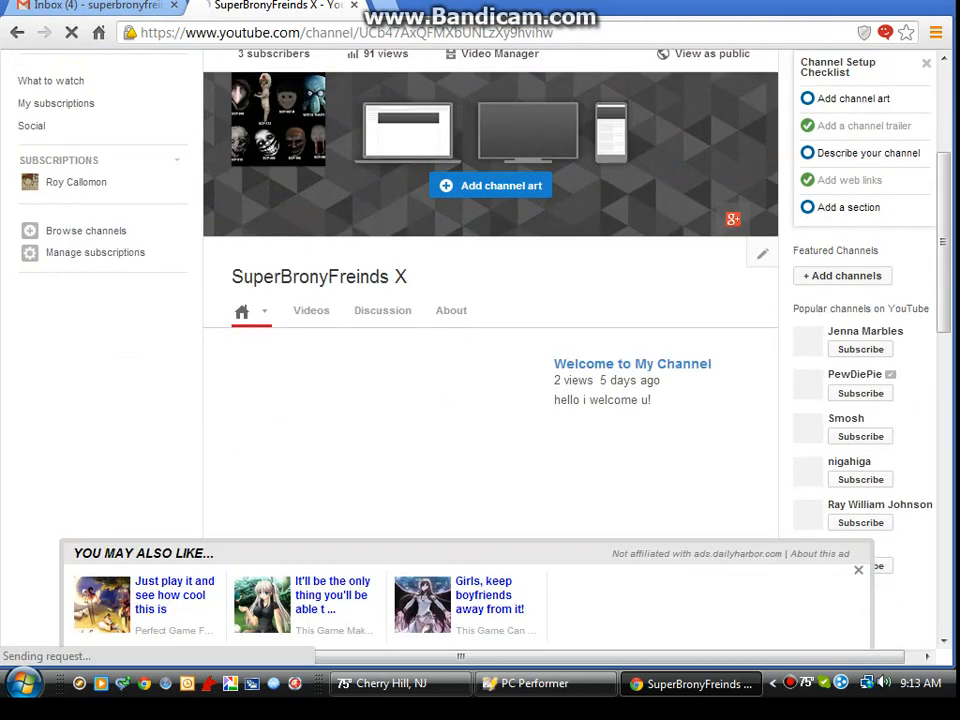
pyautogui.scroll(-3)
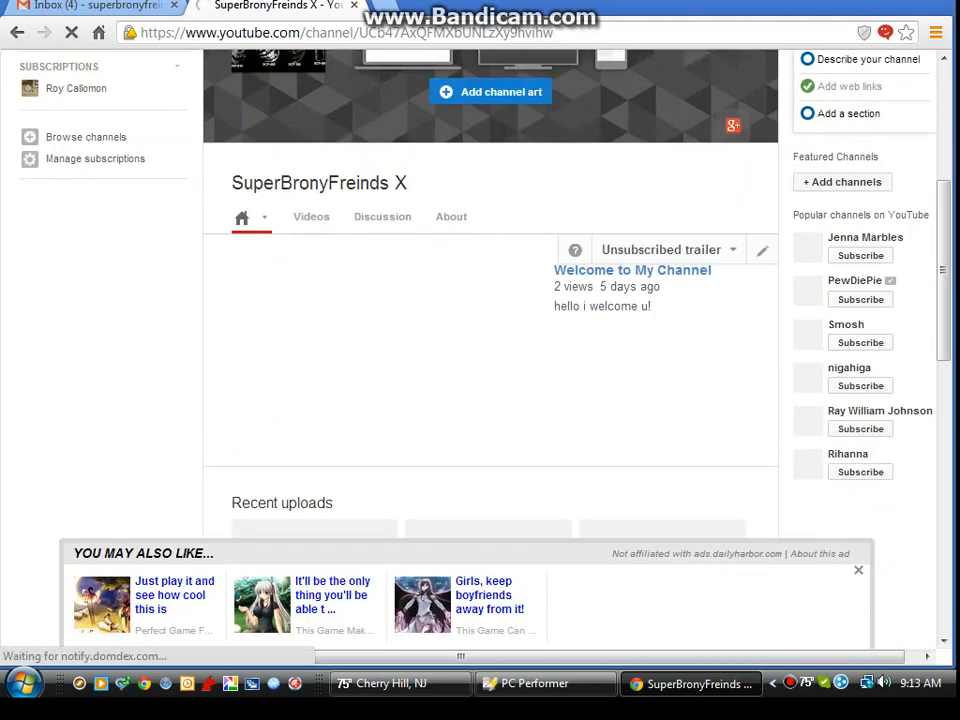
pyautogui.scroll(-3)
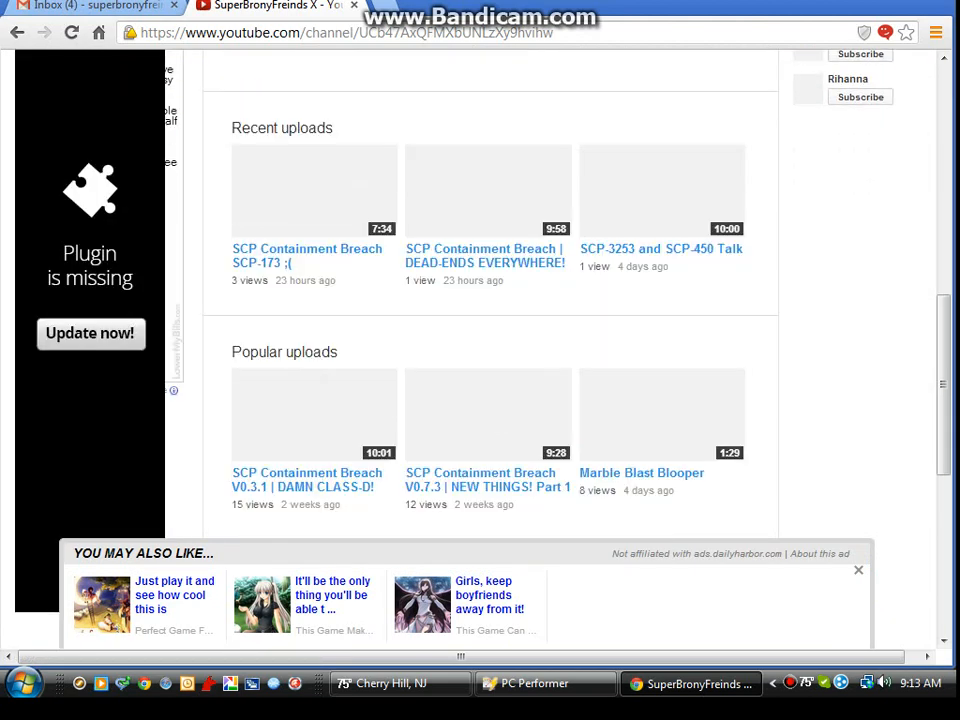
pyautogui.scroll(-3)
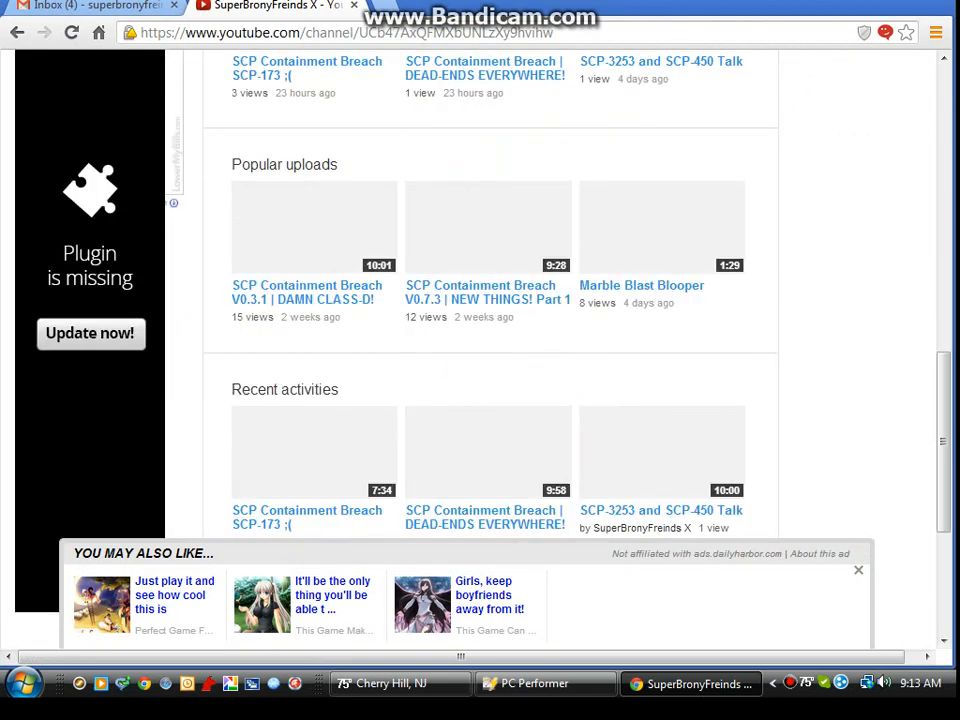
pyautogui.scroll(3)
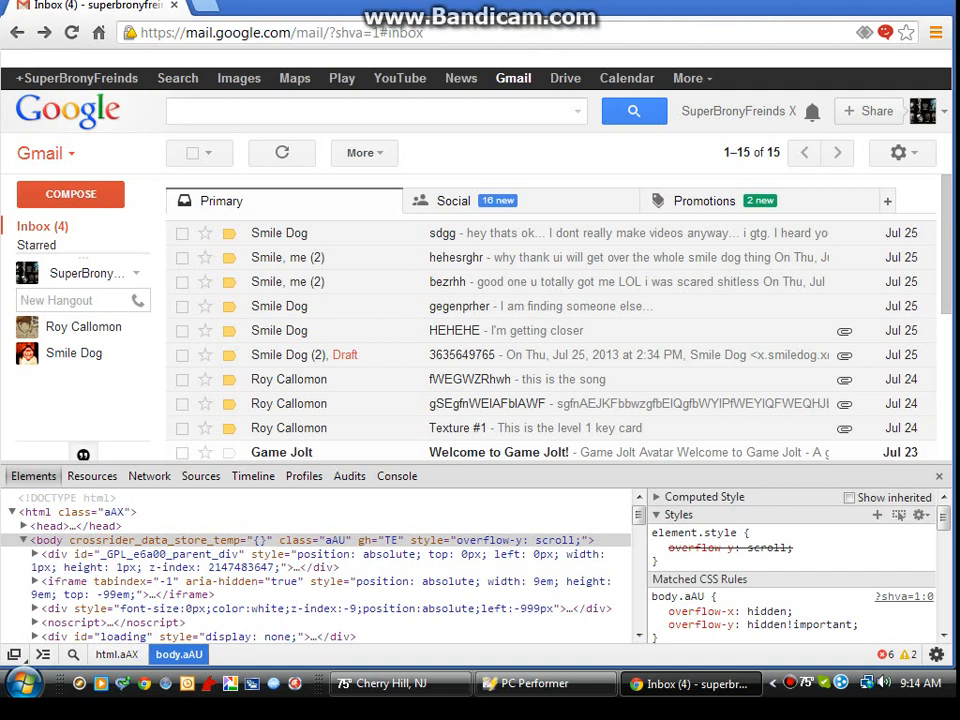
pyautogui.scroll(-3)
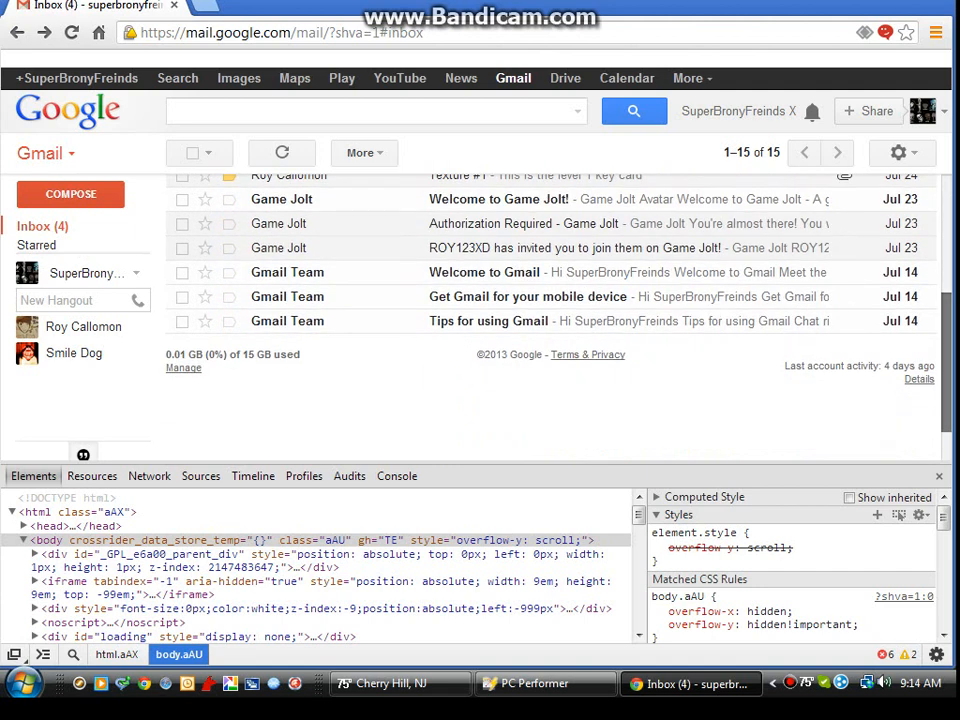